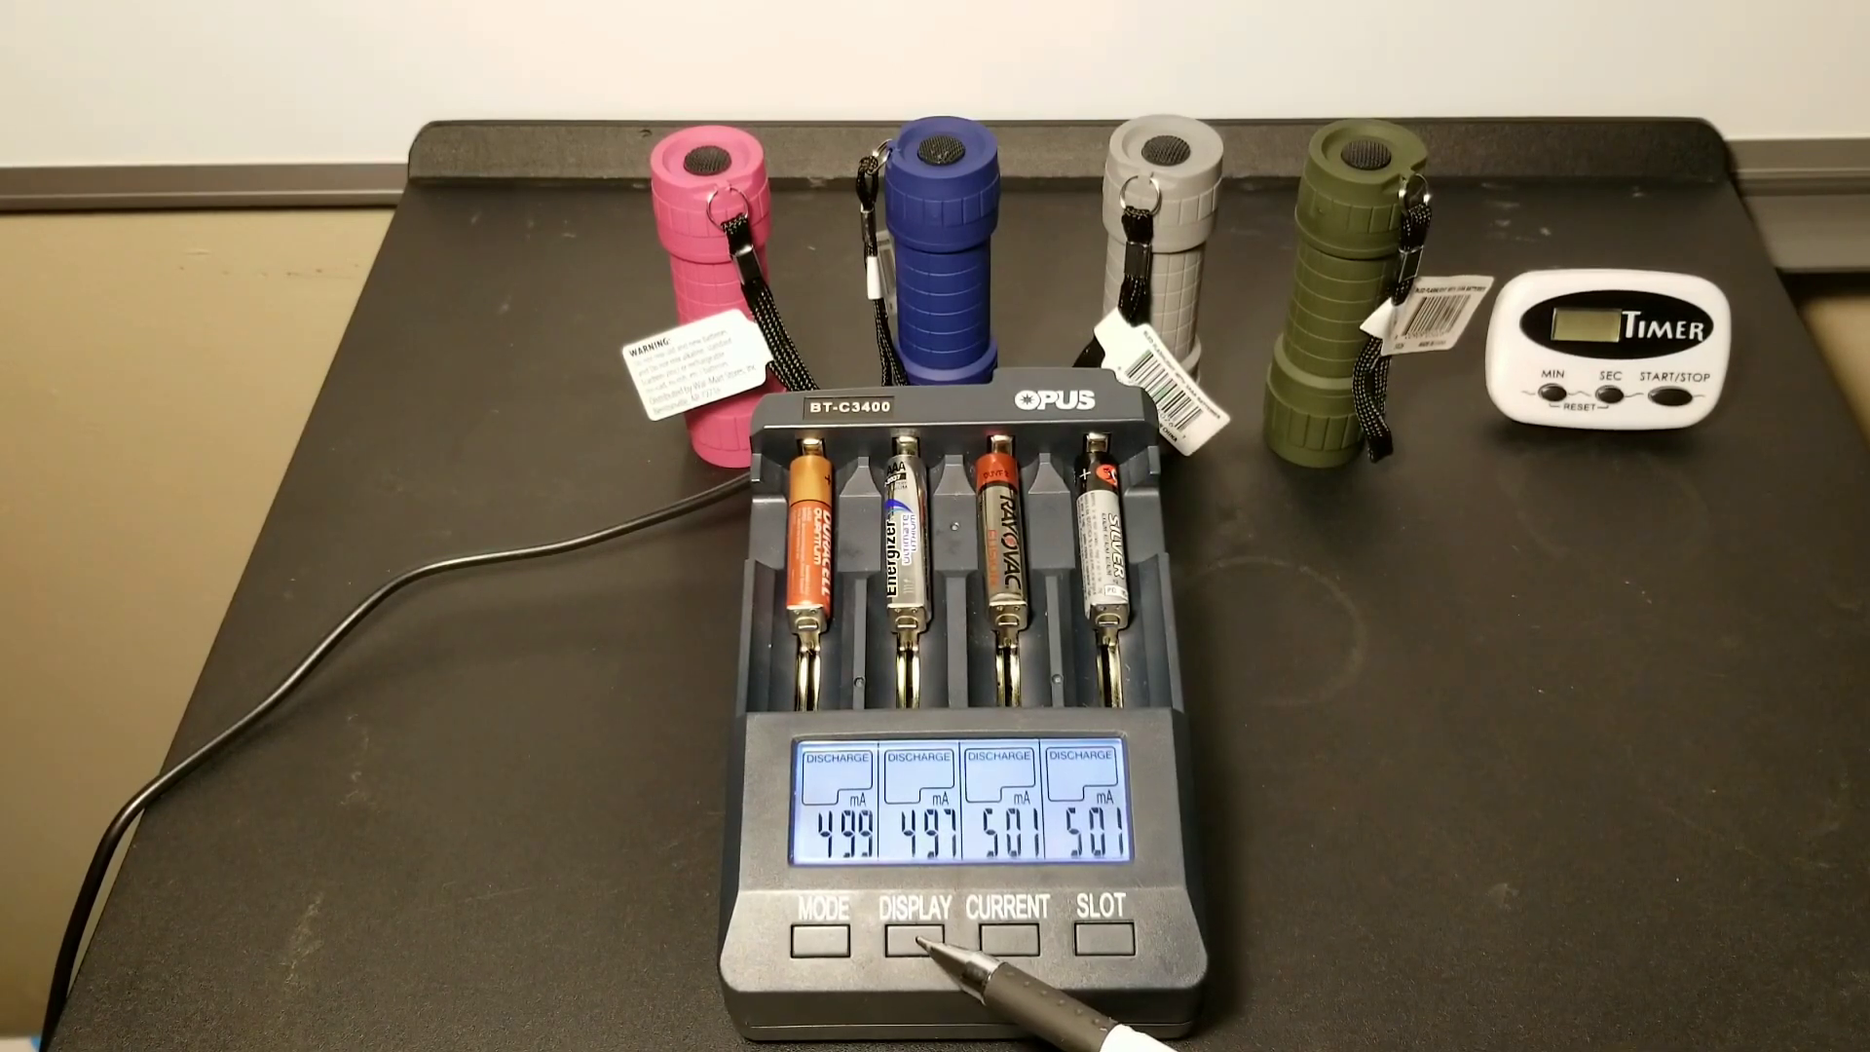
left_click(914, 939)
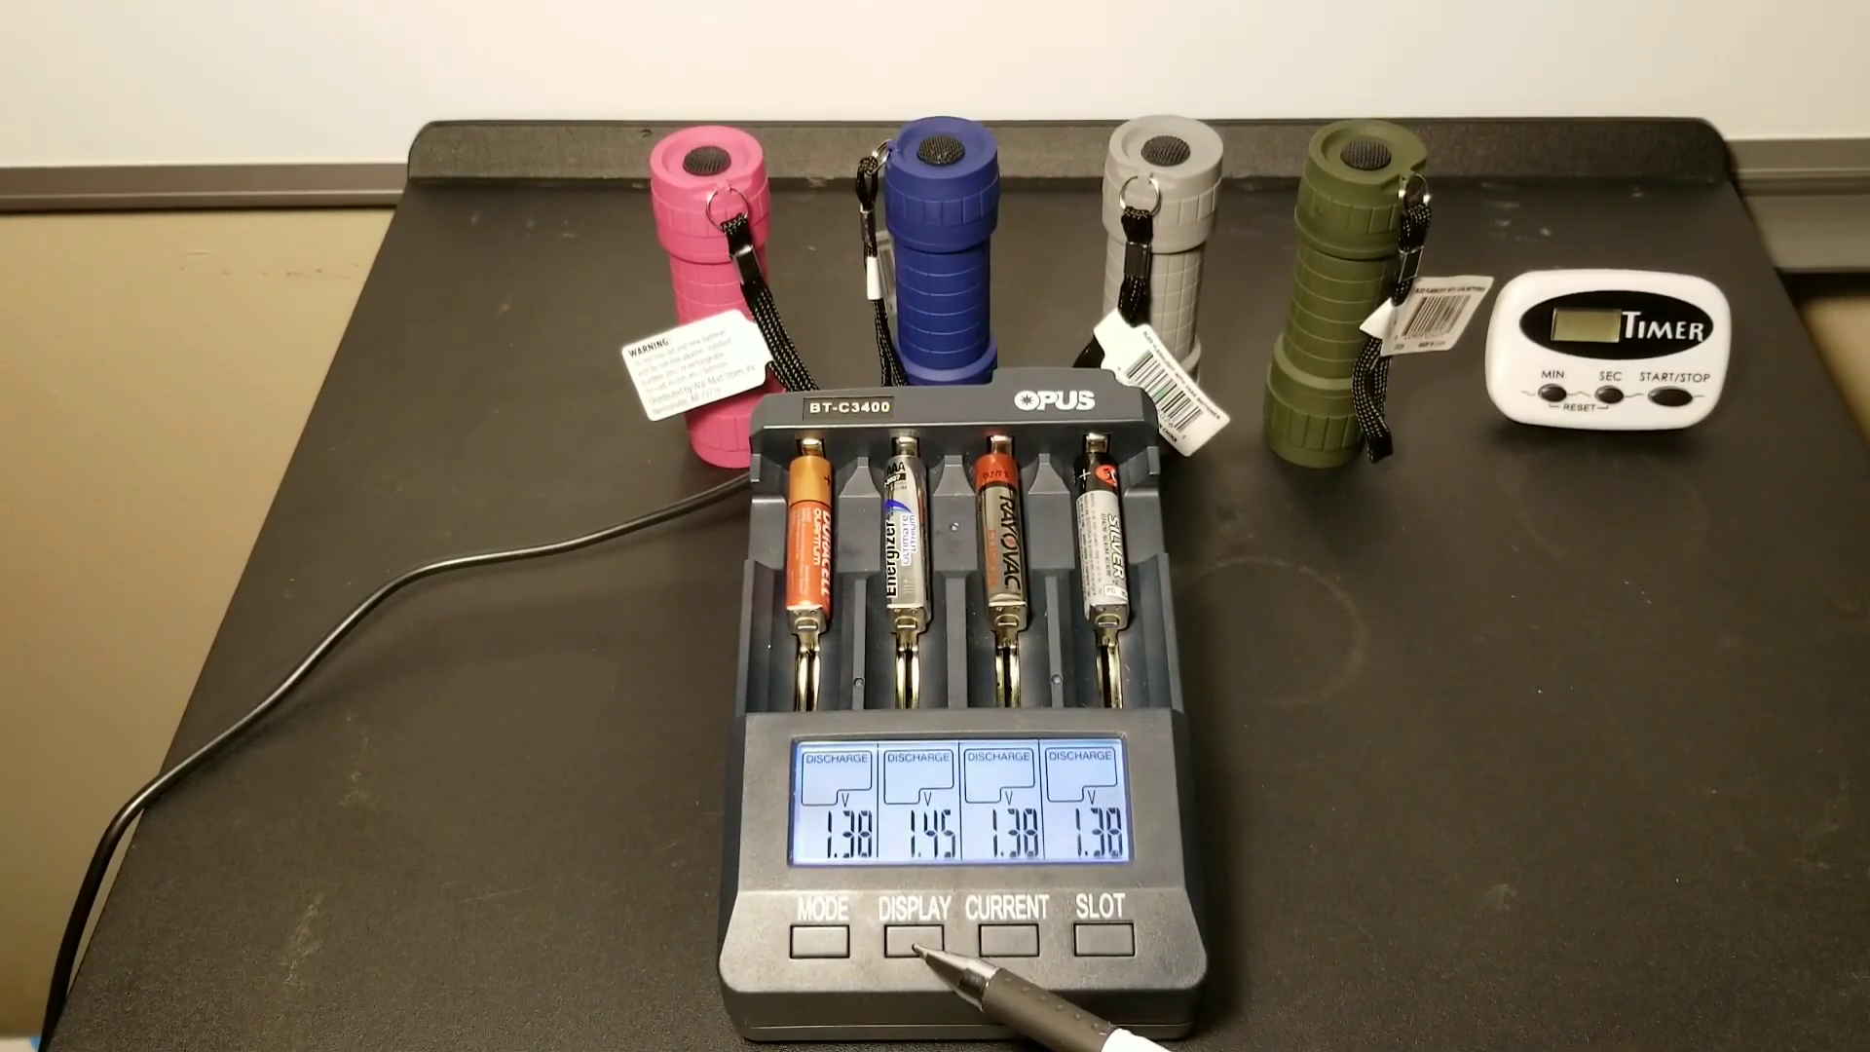
left_click(912, 939)
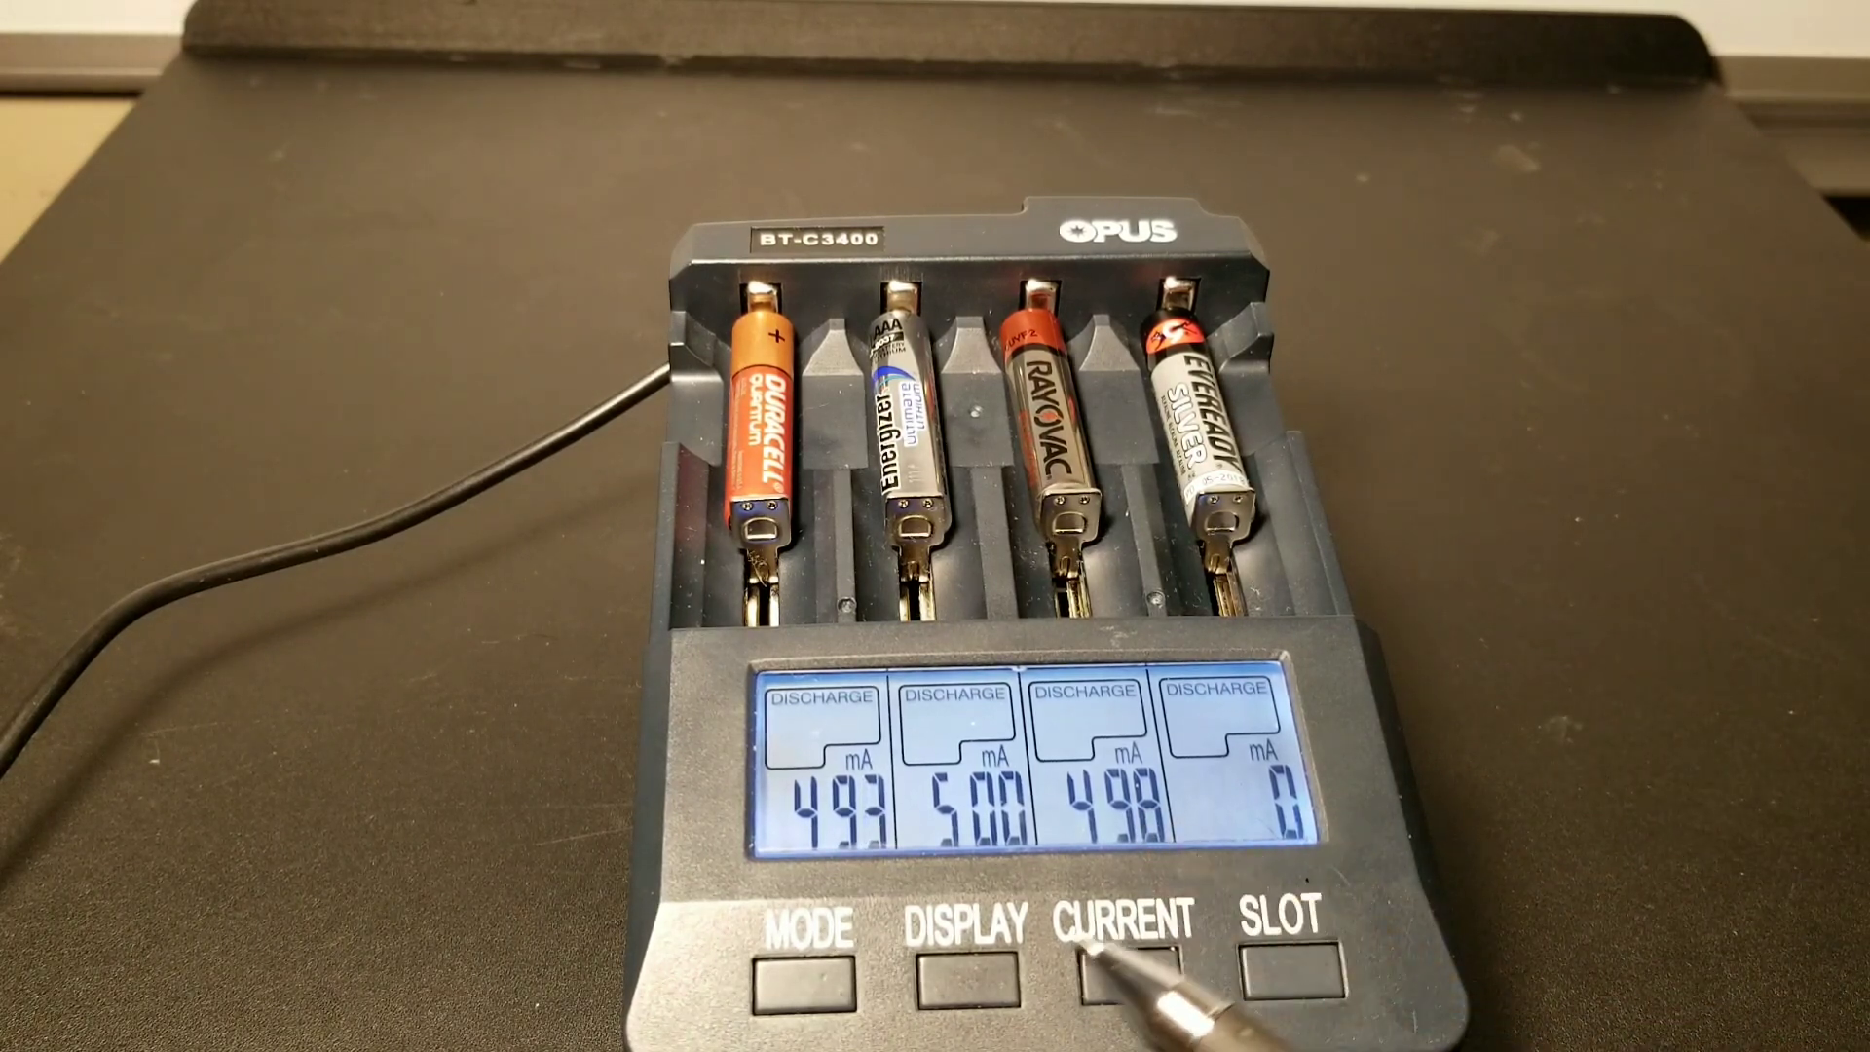
left_click(966, 928)
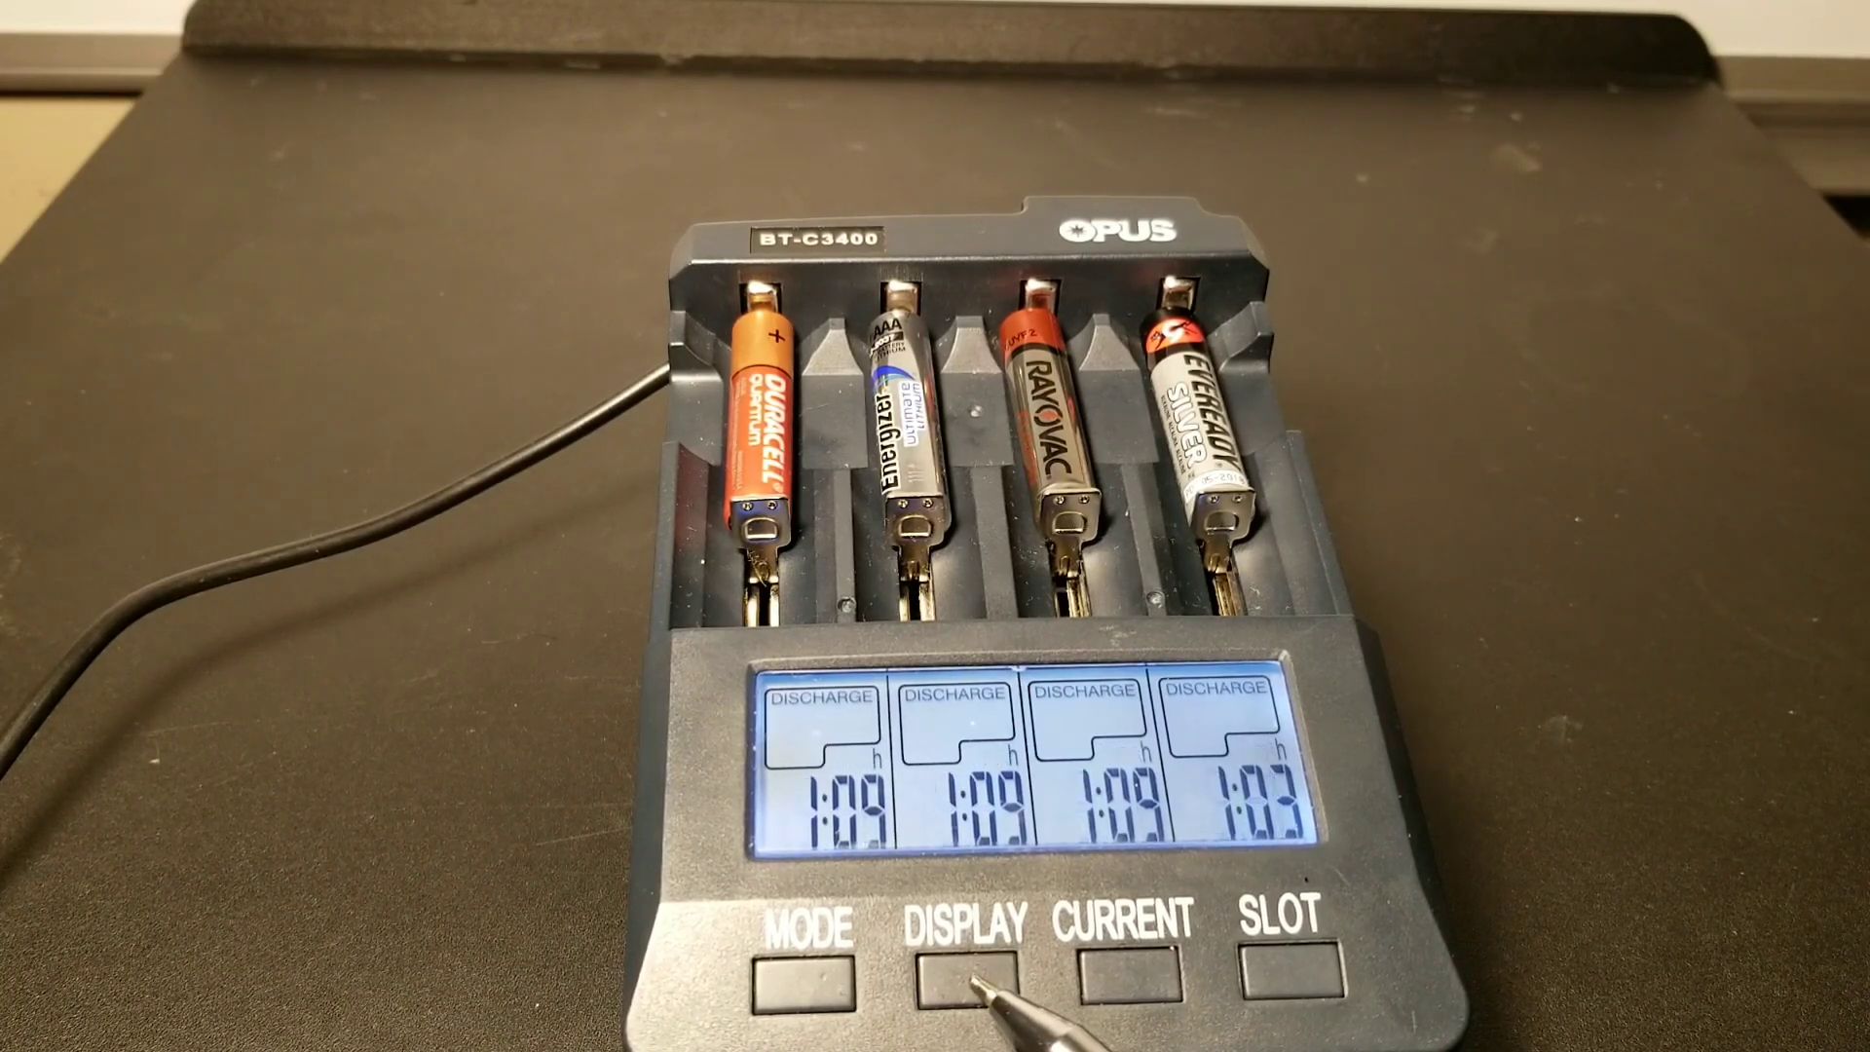
left_click(966, 975)
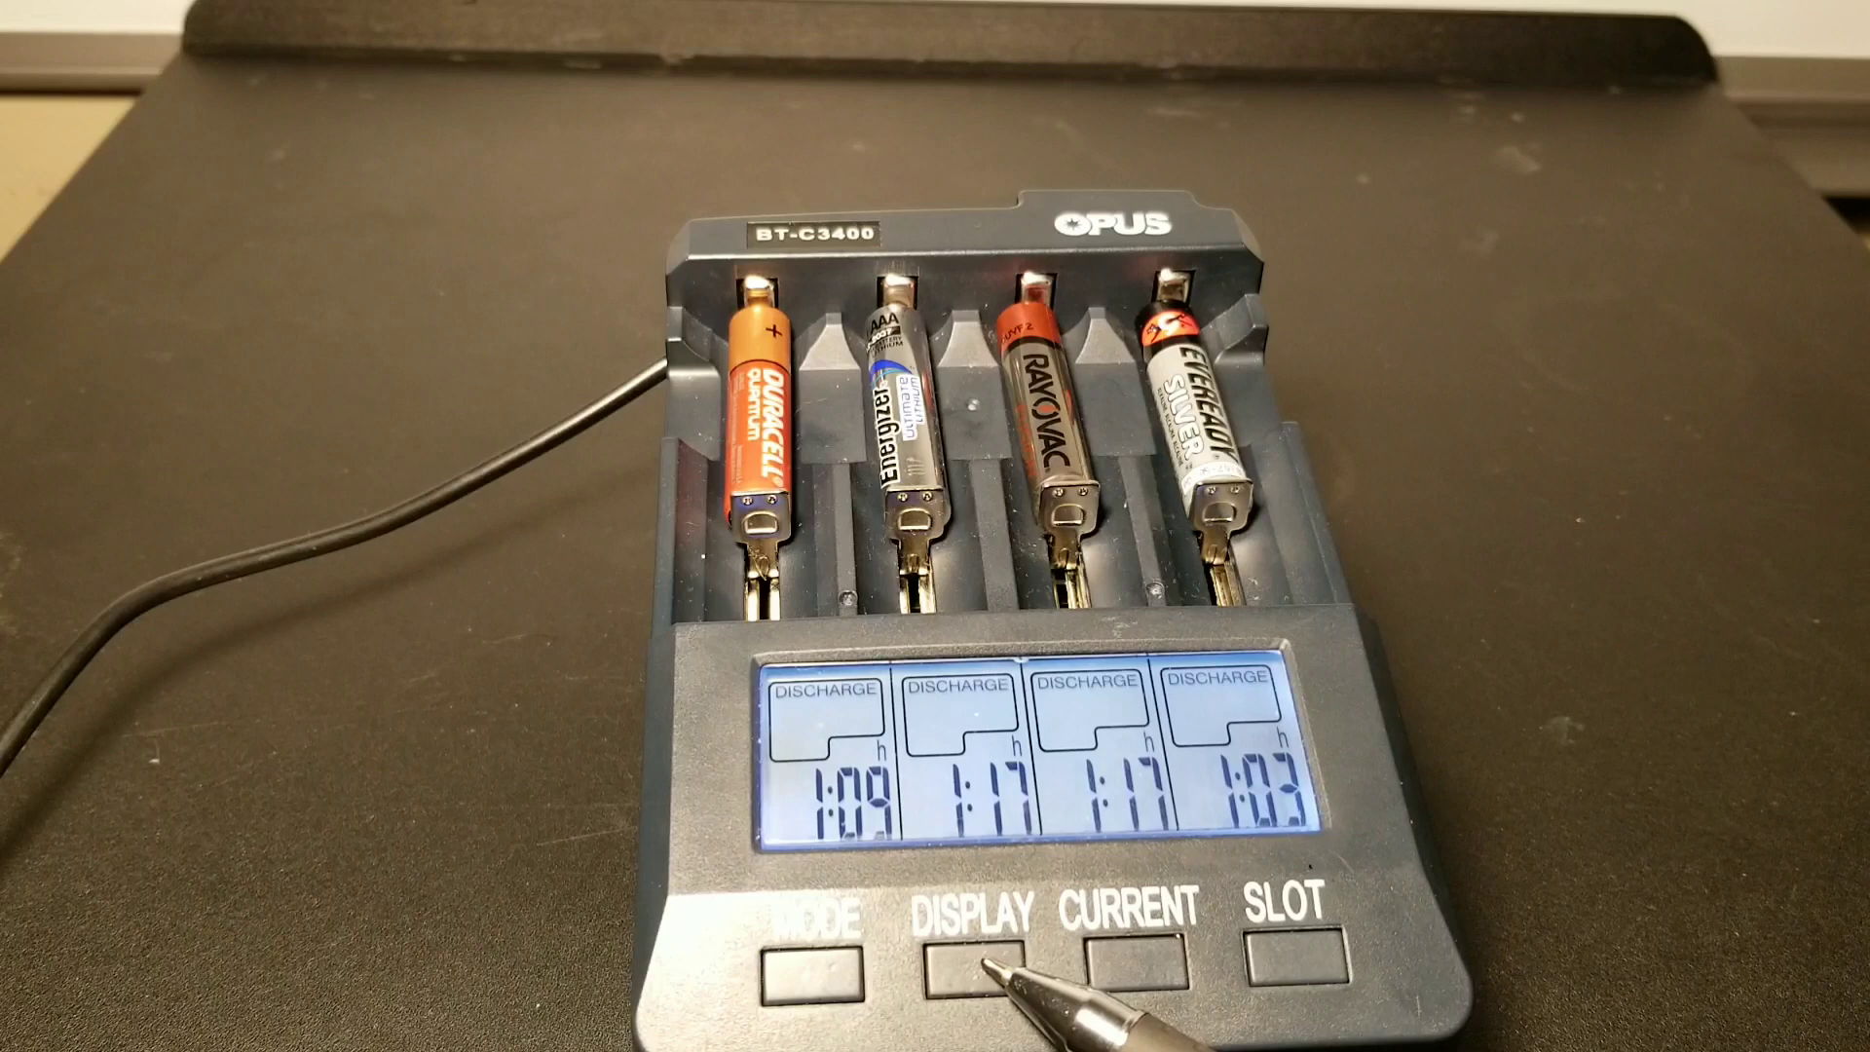
left_click(978, 939)
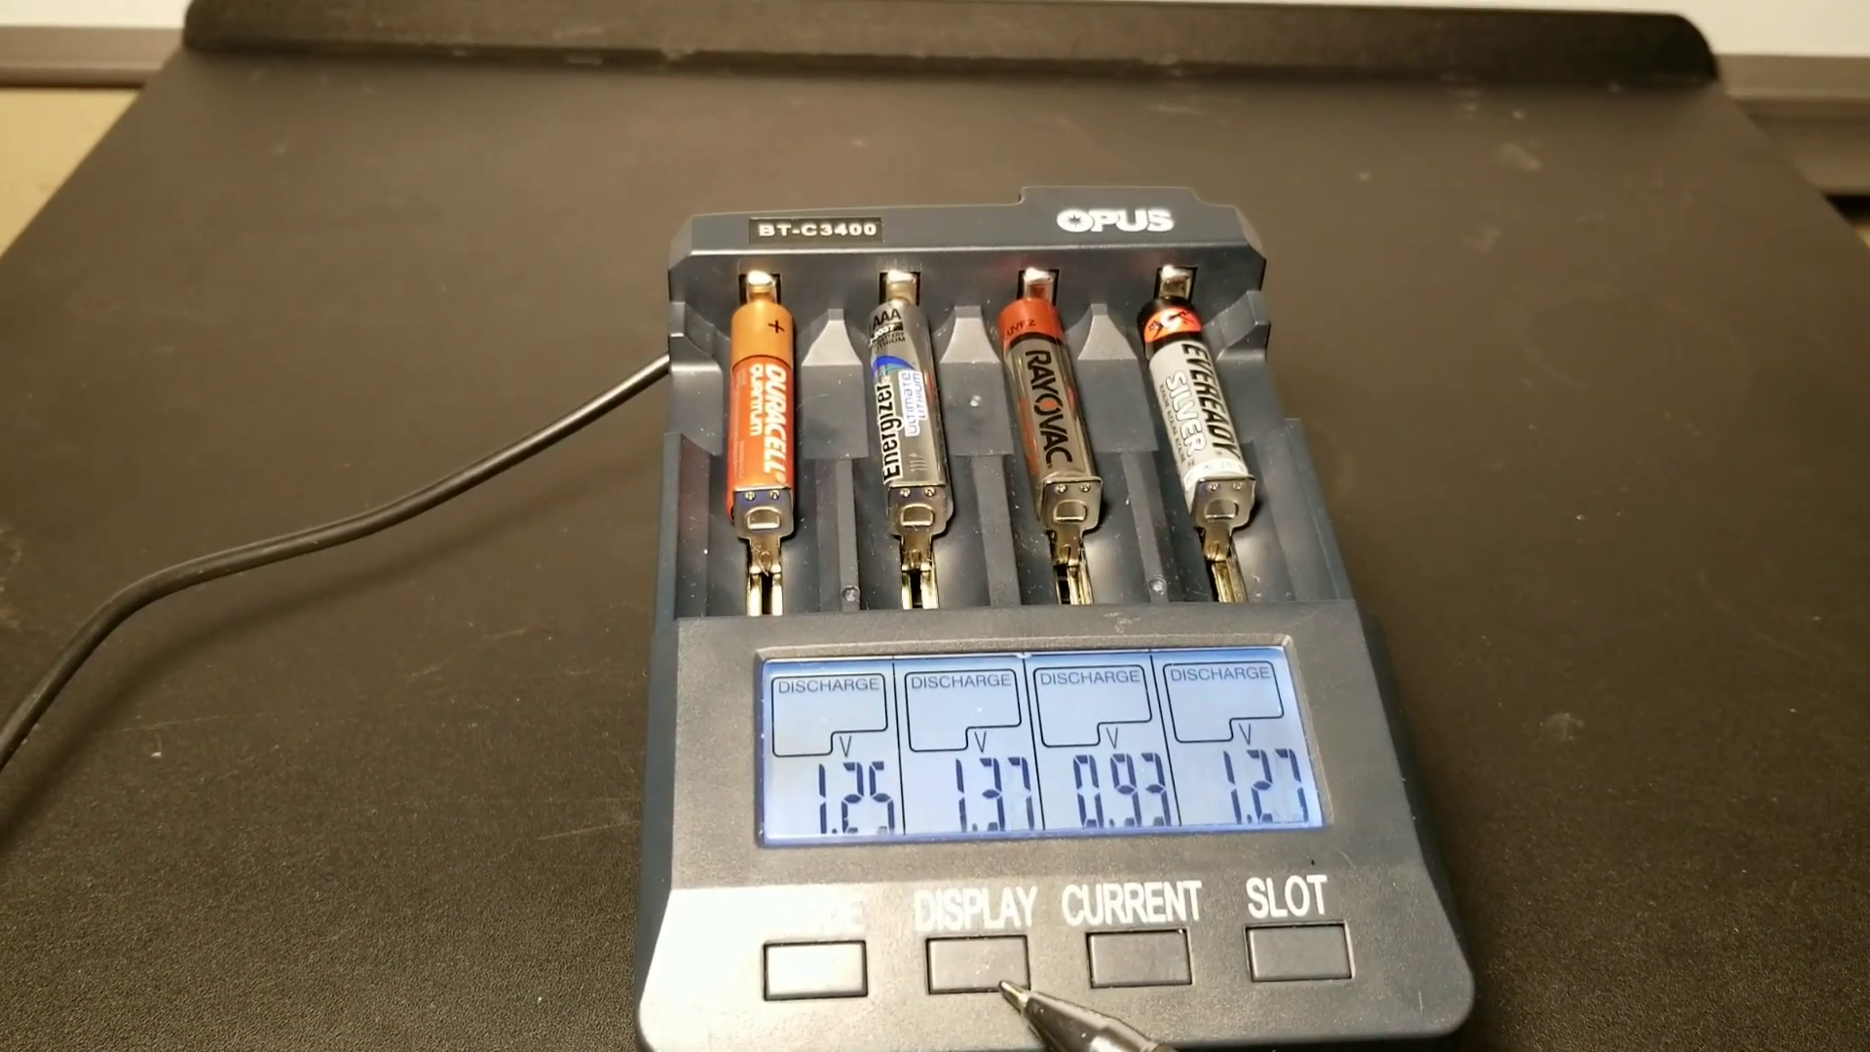
left_click(970, 964)
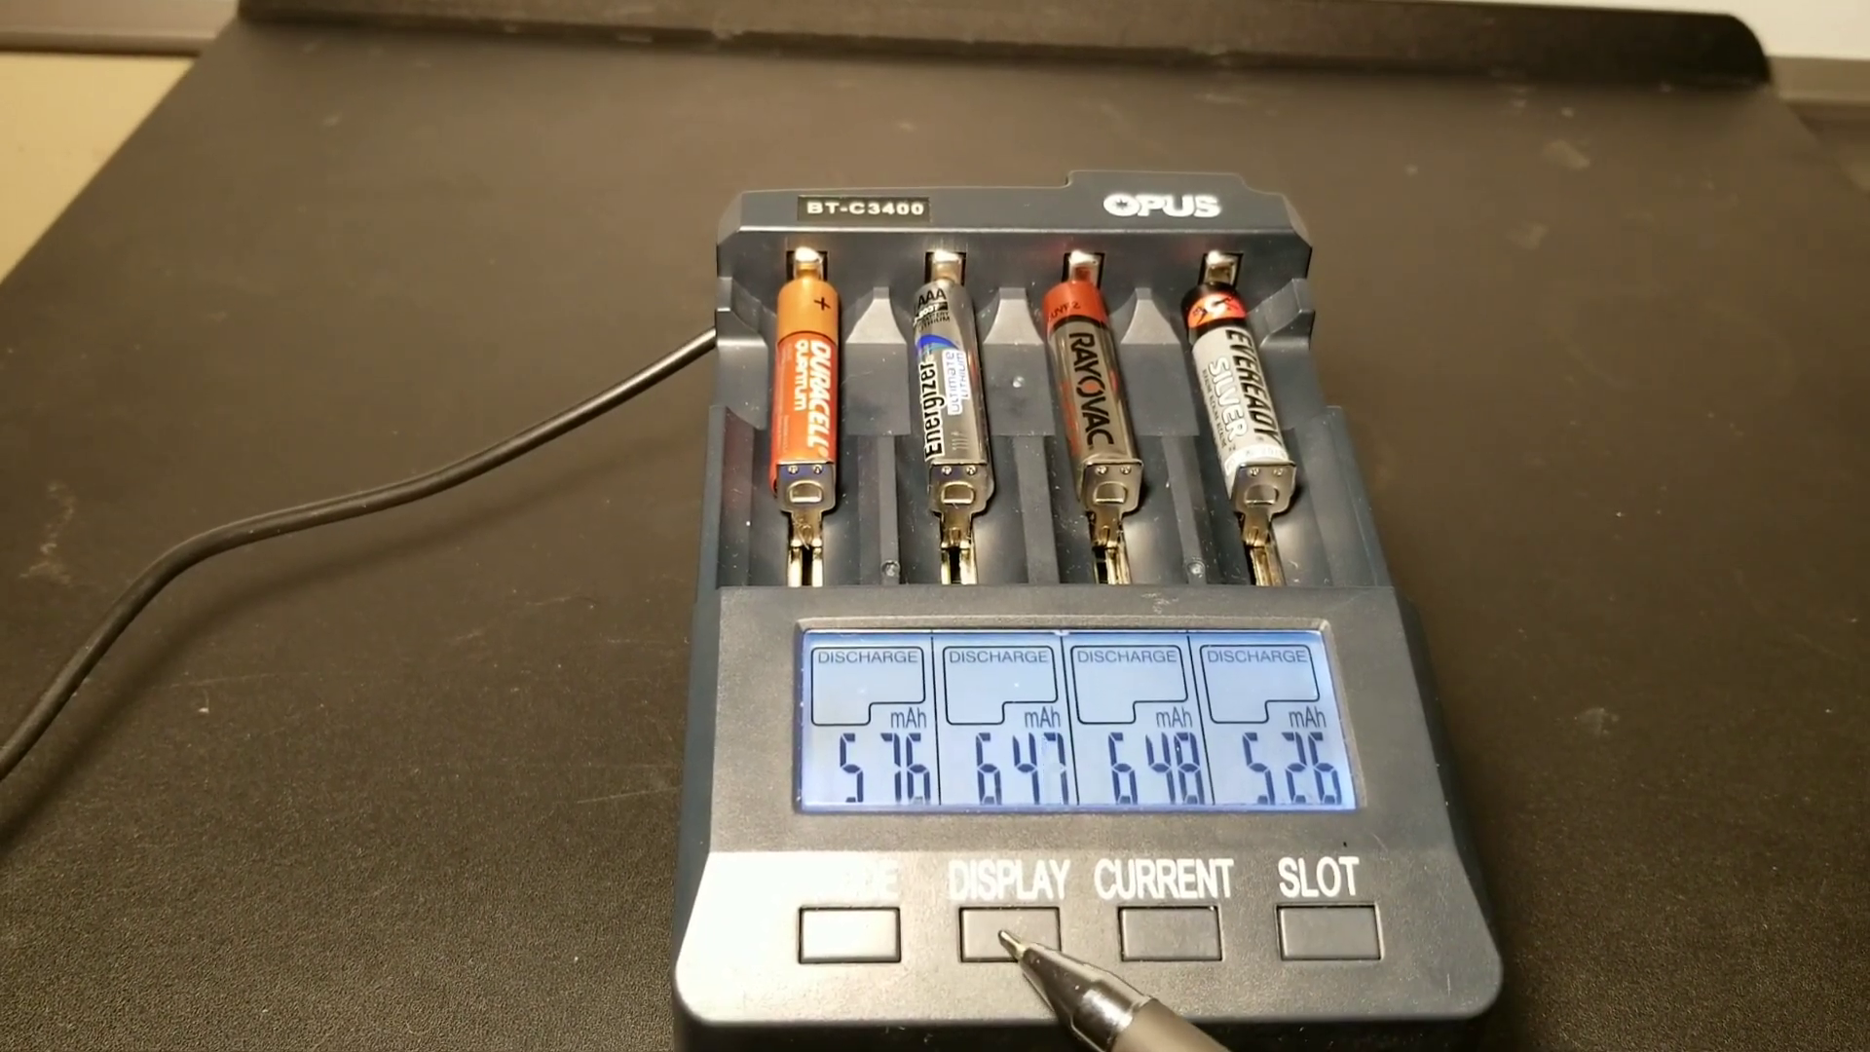
left_click(1007, 923)
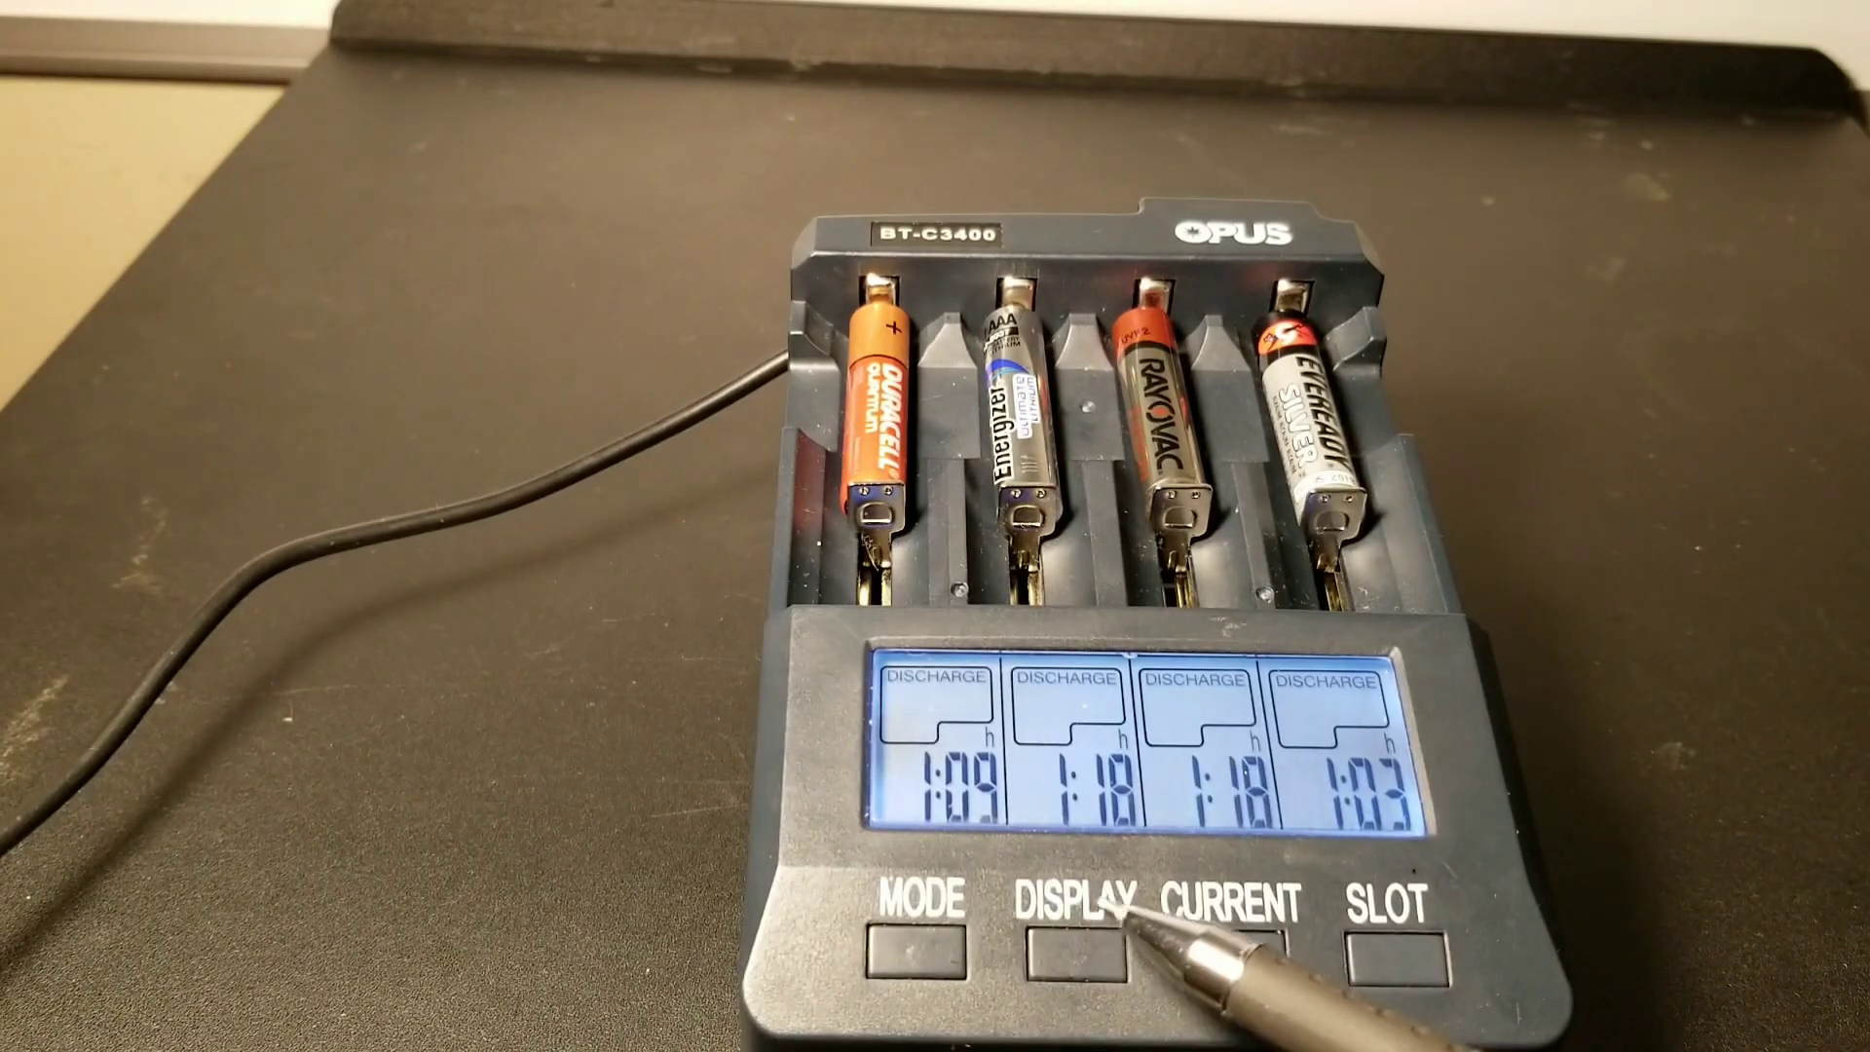
left_click(1071, 958)
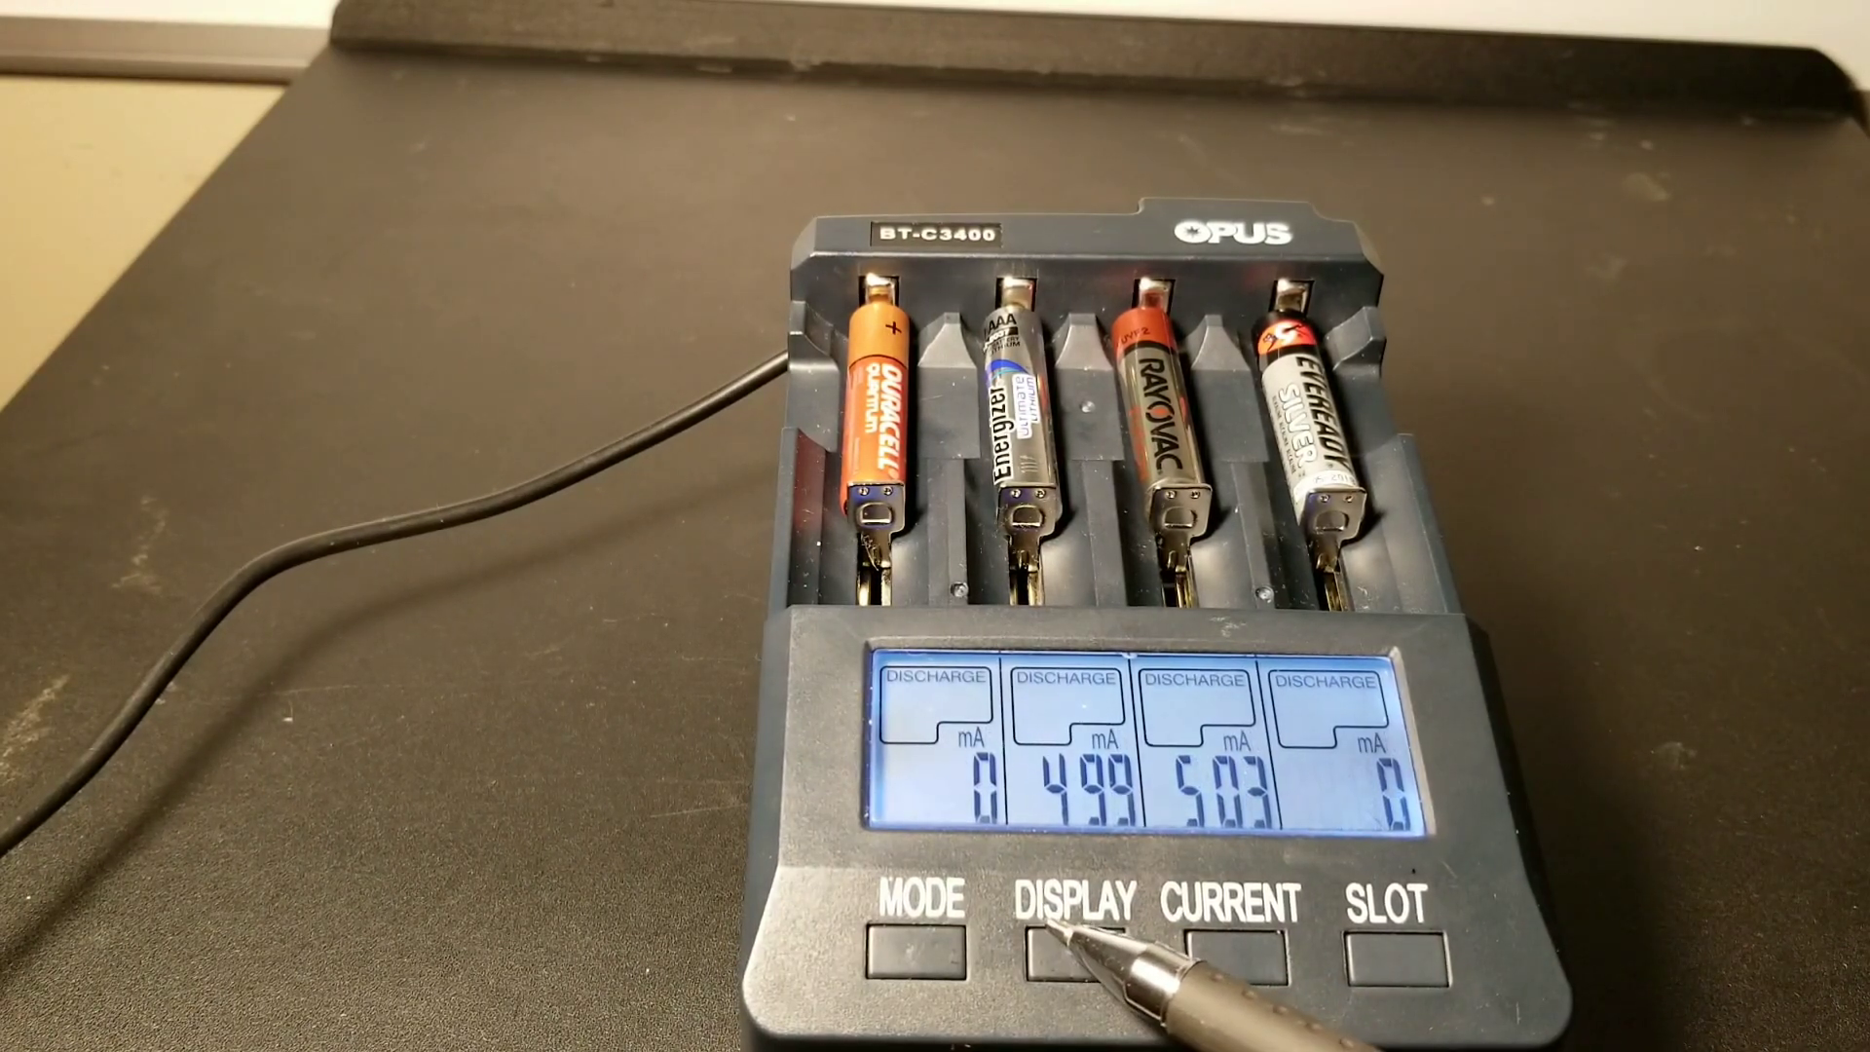